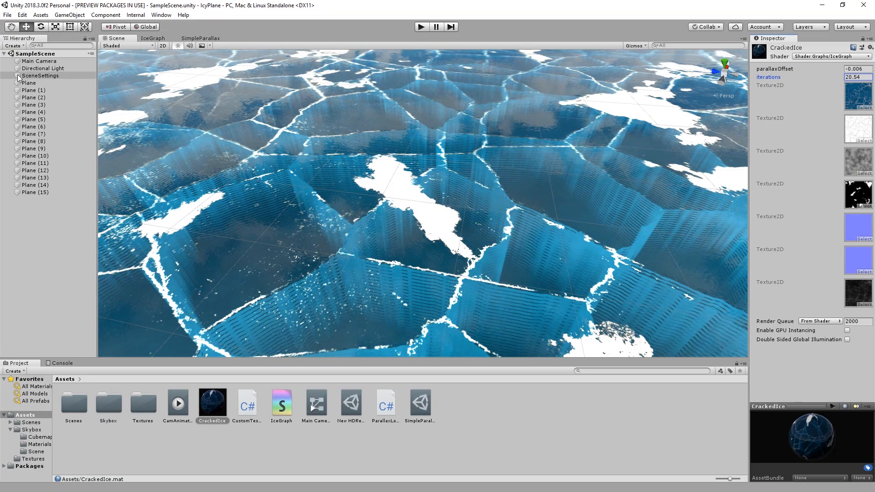
Step: Switch from the Scene view to the IceGraph shader graph tab
left_click(152, 37)
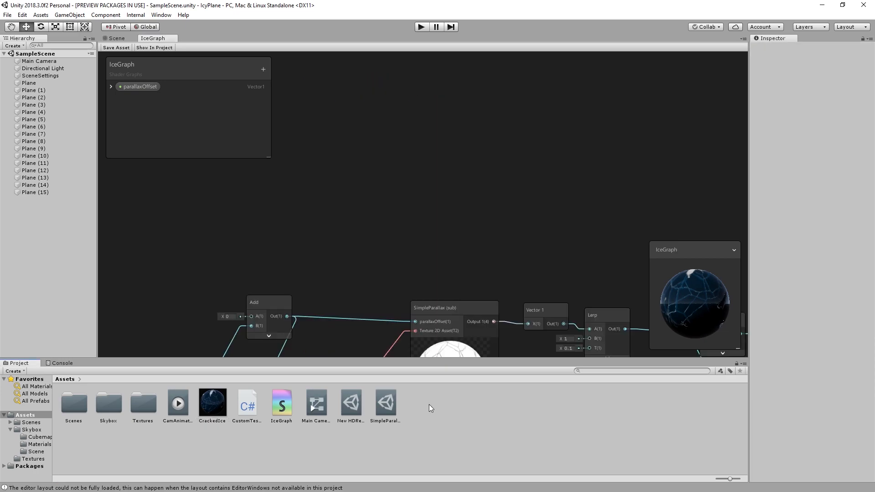
Step: Create a C# script named ParallaxLoopingNode in Assets and open it in Visual Studio
right_click(430, 408)
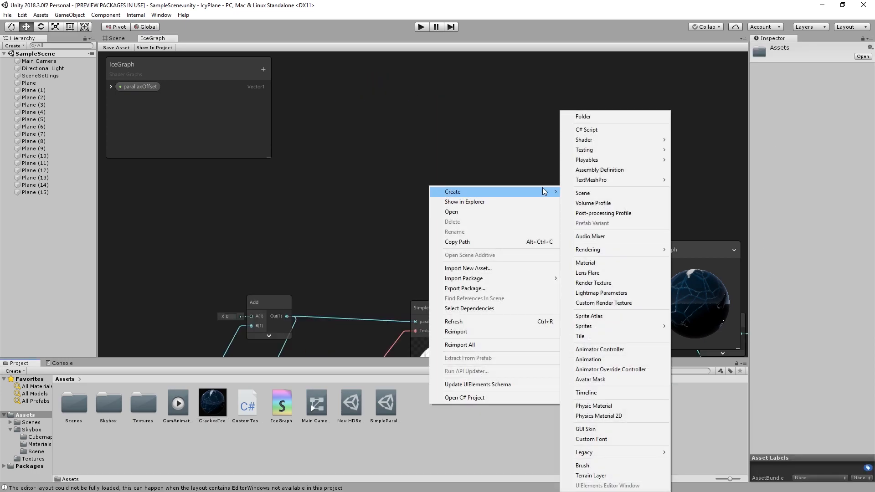
mouse_move(587, 129)
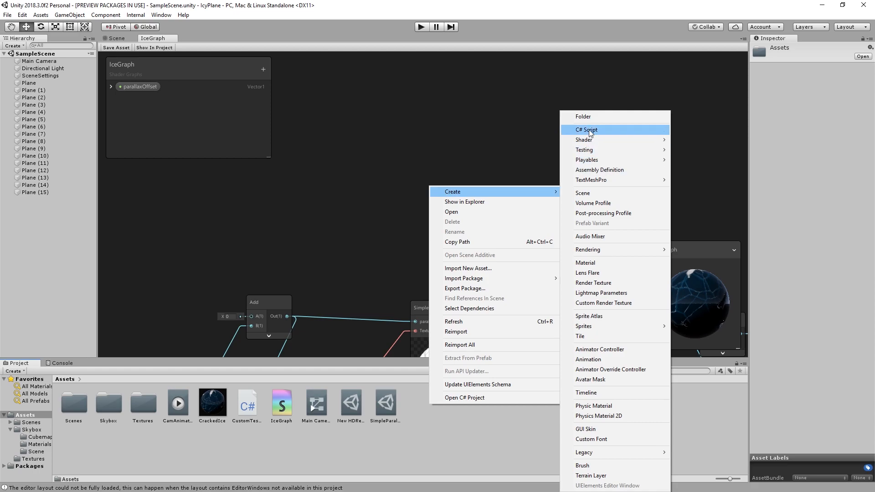
left_click(587, 130)
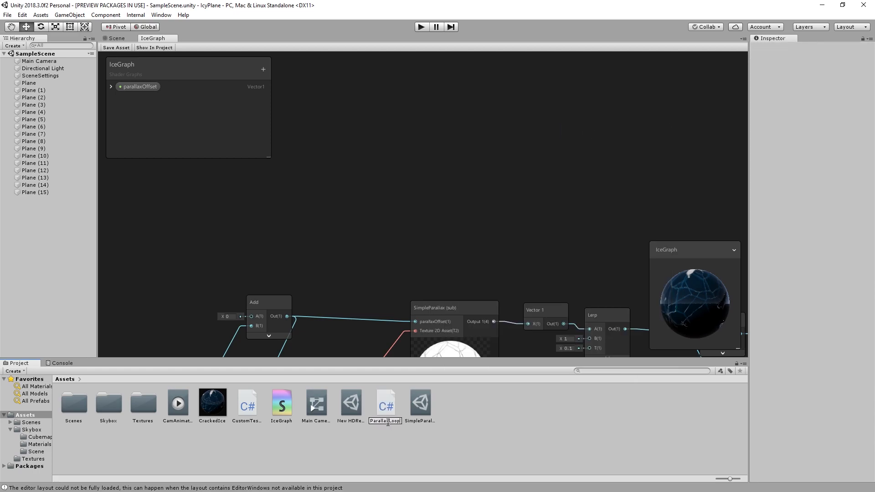
left_click(385, 403)
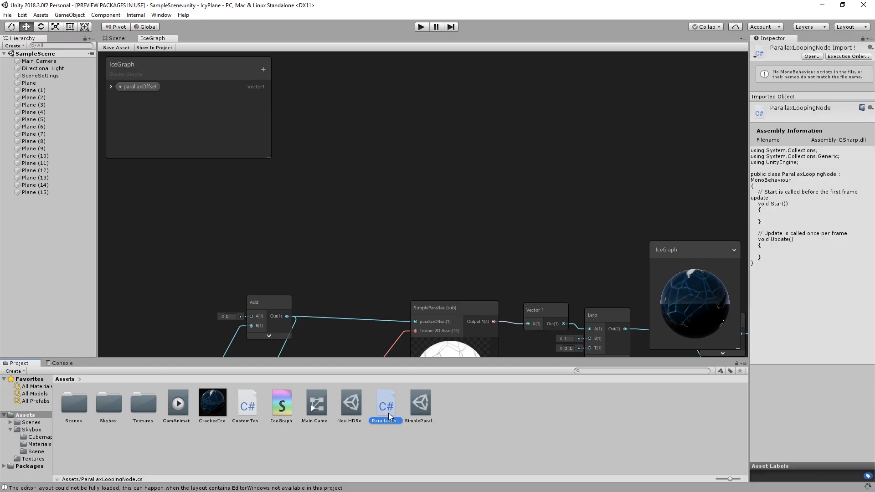
double_click(386, 402)
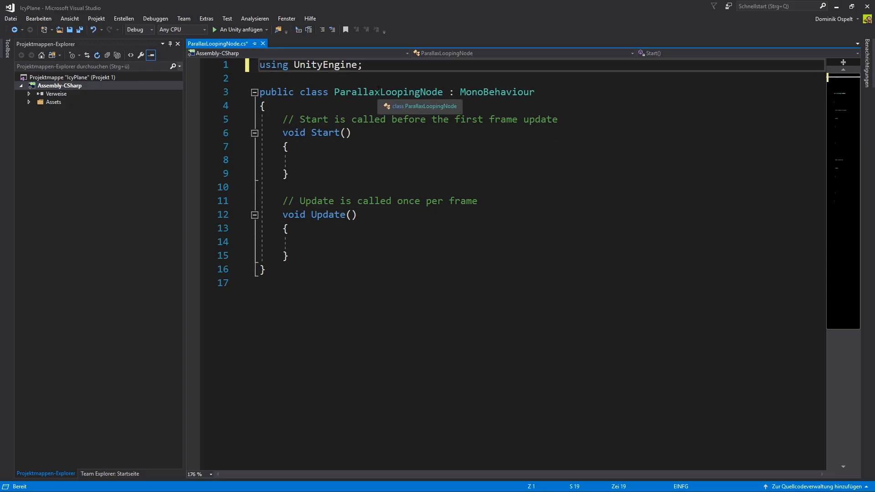
Step: Import UnityEditor.ShaderGraph, inherit CodeFunctionNode, and generate the GetFunctionToConvert override stub
type("using UnityEditor.ShaderGraph;")
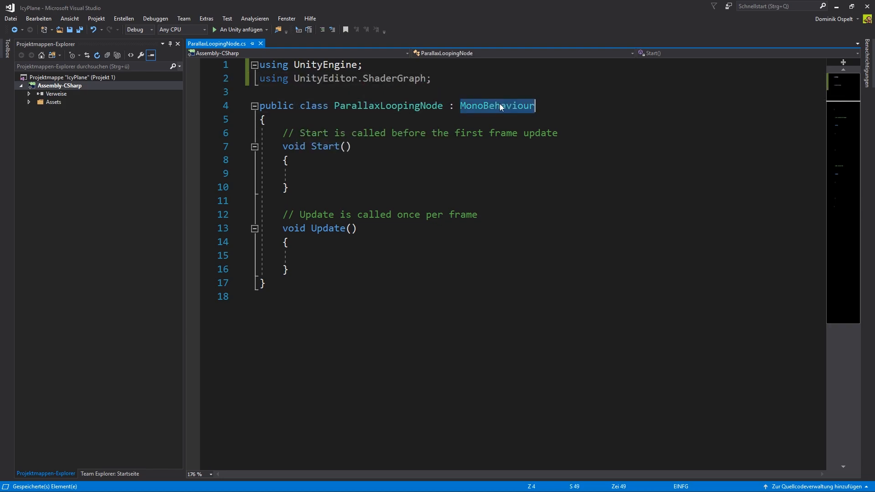
type("CodeFunctionNod")
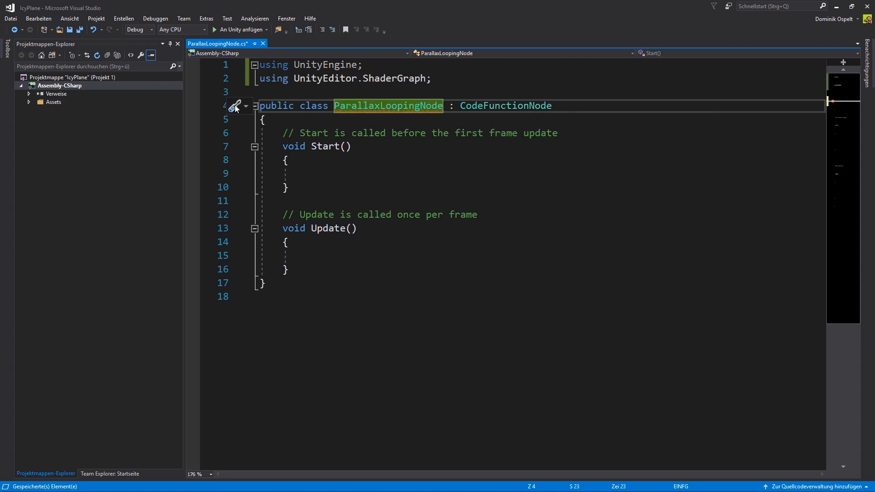
left_click(236, 107)
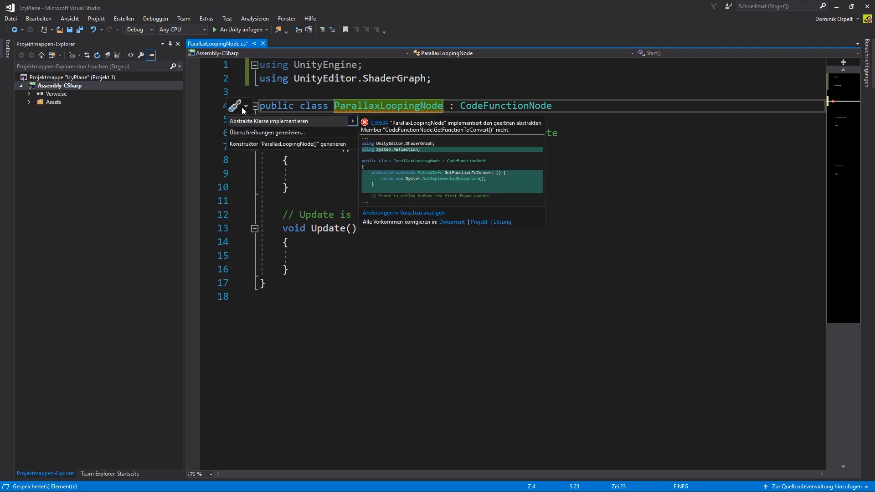
left_click(269, 121)
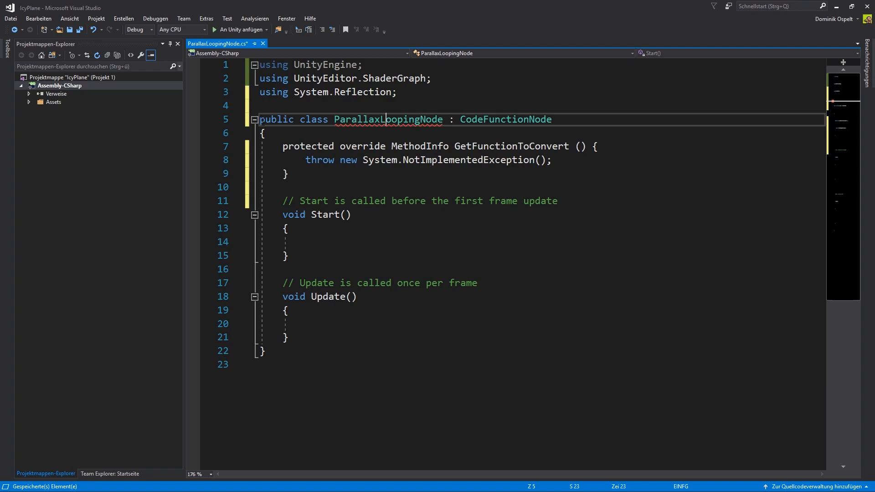
double_click(387, 119)
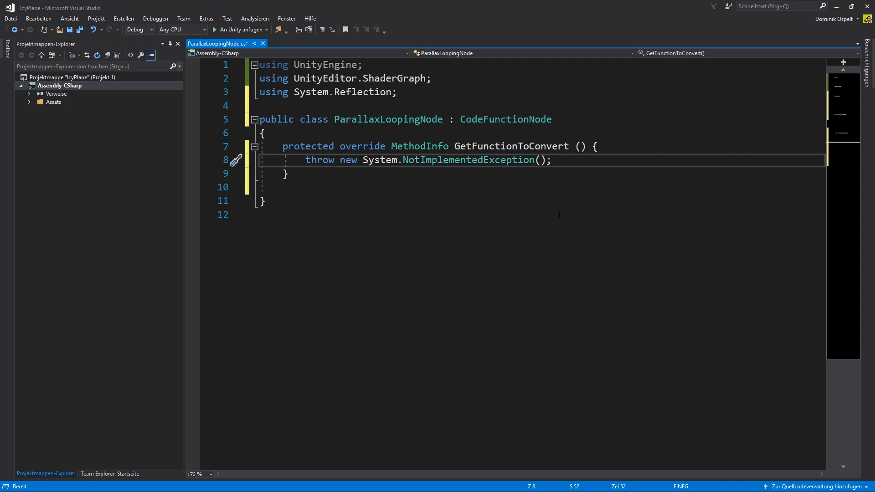
Step: Return ParallaxLoop via GetMethod, with Mask and Out slots outputting float4(1,1,1,1)
type("return GetType().GetMethod(\"ParallaxLoop")
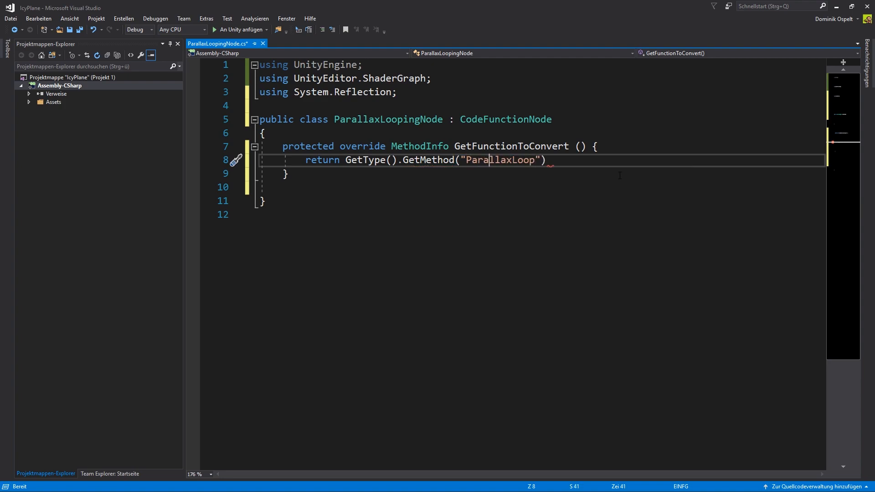
type(", BindingFlags.Static | BindingFlags.NonPublic")
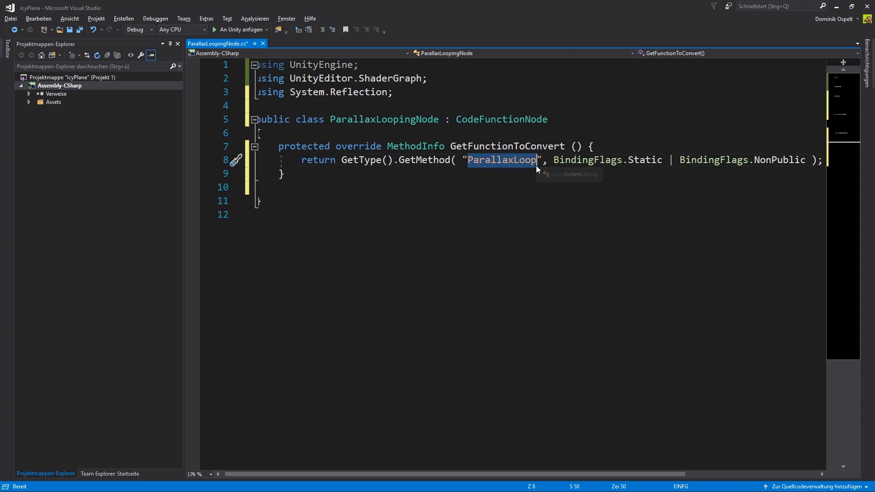
type("string ParallaxLoop")
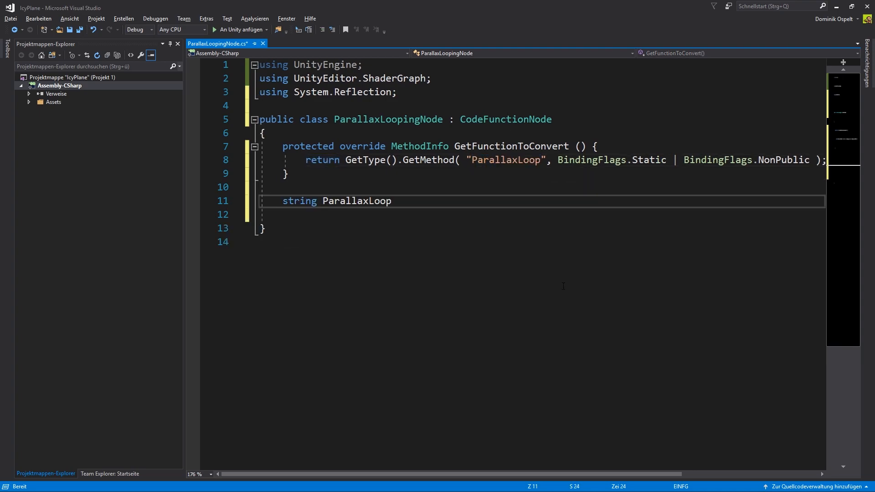
type("() {")
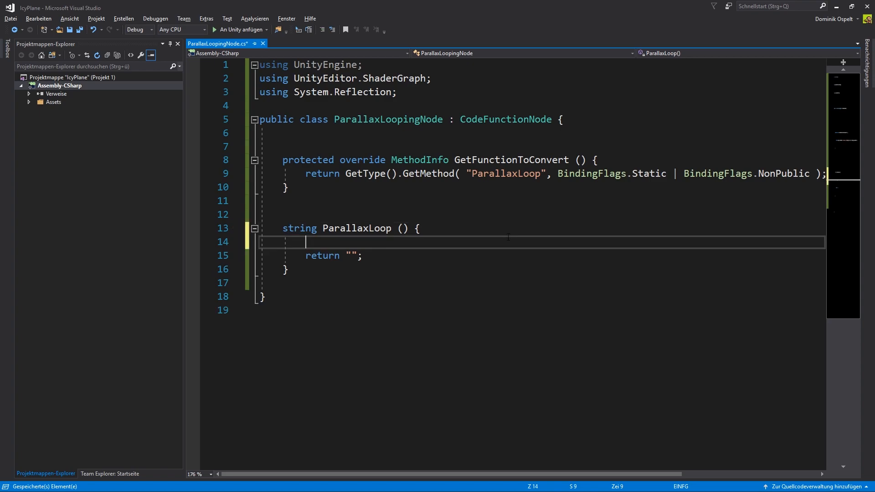
type("[Slot( 0, Binding.None)] Texture2D Mask,")
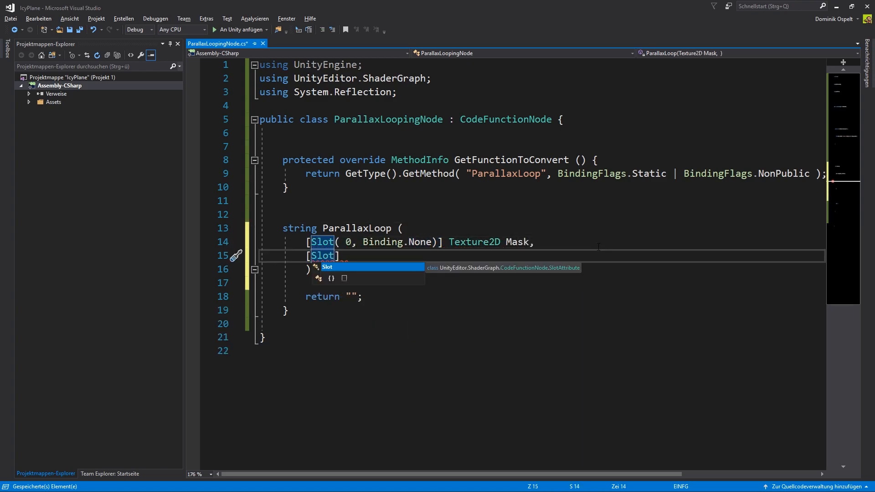
type("( 1, Binding.None)] out DynamicDimensionVector")
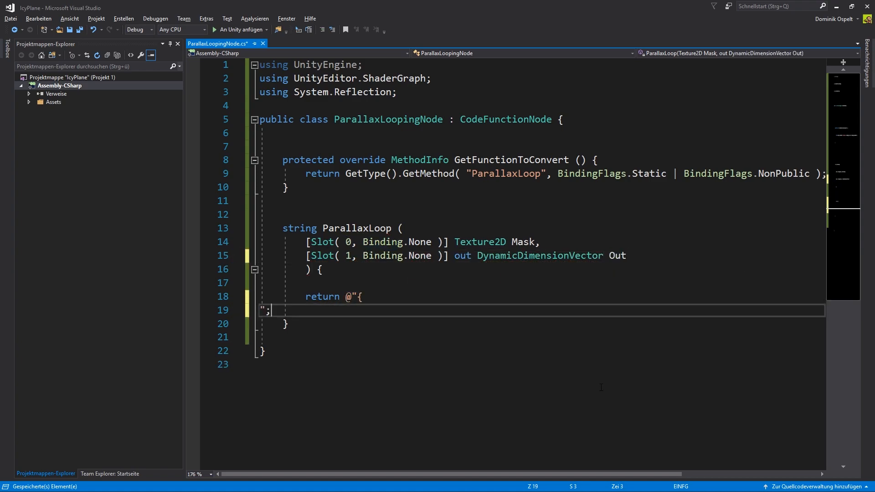
type("Out = float4(1,1,1,1);")
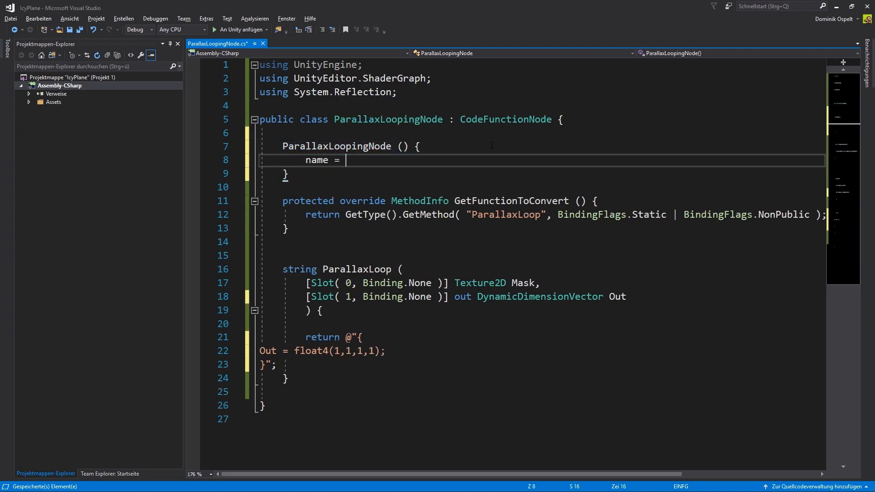
Step: Name the node 'Parallax Looping node', title it Custom/Parallax Looping, and make ParallaxLoop static
type("\"Parallax Looping node\"")
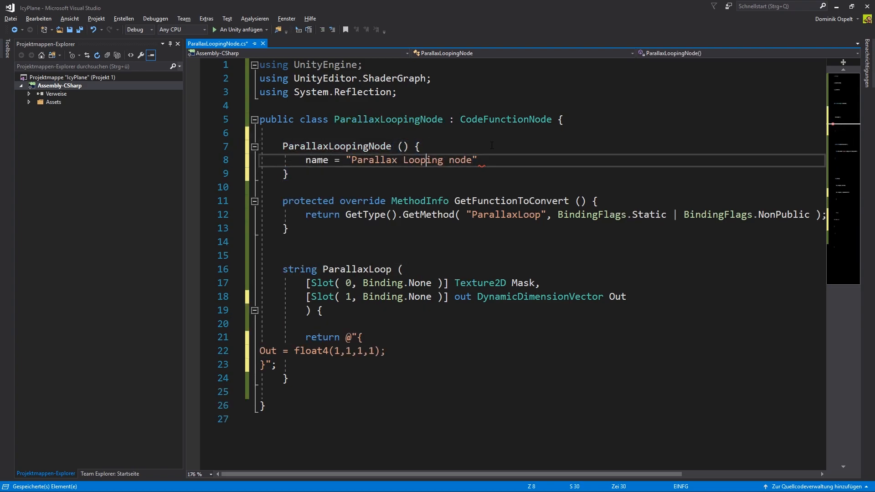
type("[Title]")
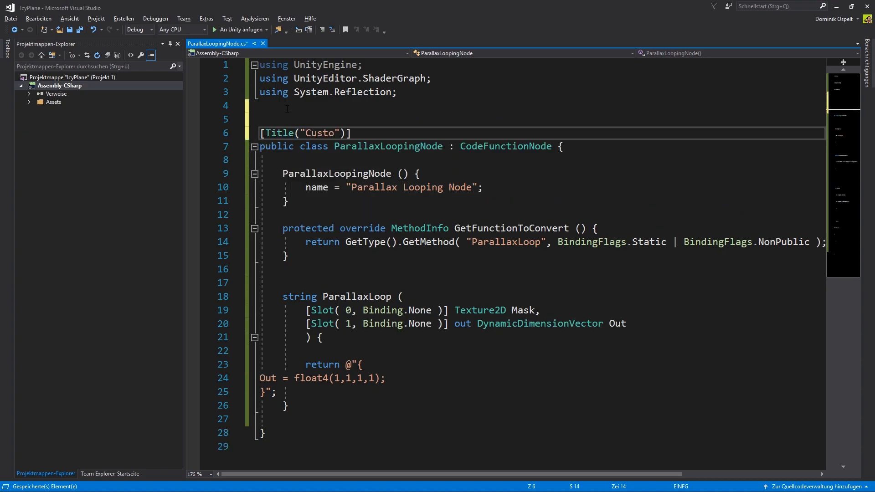
type("m\", \"Parallax Looping\"")
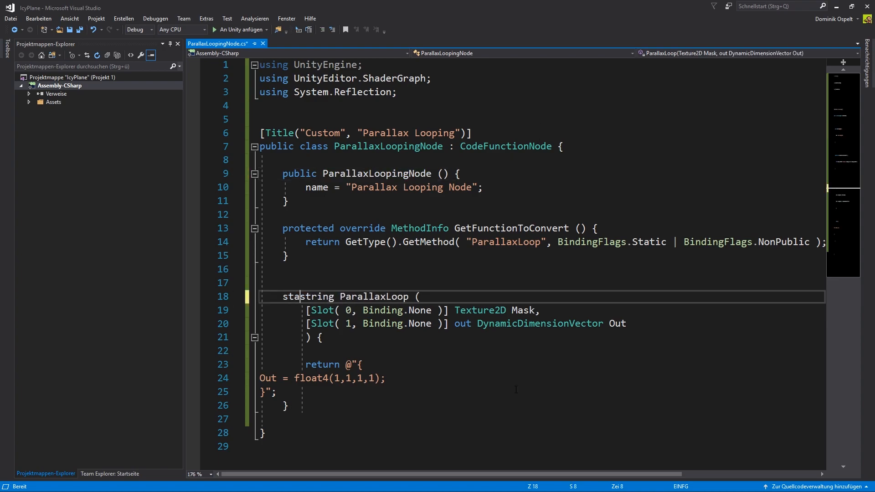
type("tic")
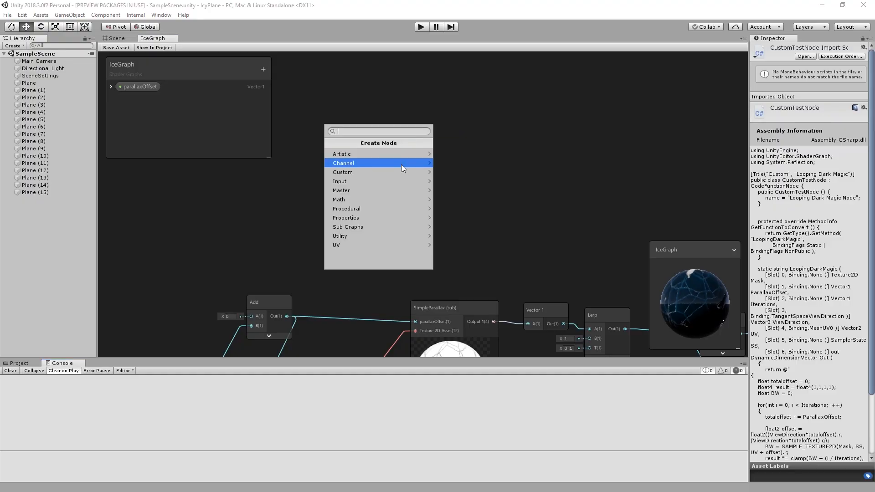
Step: Add the Custom > Parallax Looping node to IceGraph and drag it into position
left_click(342, 172)
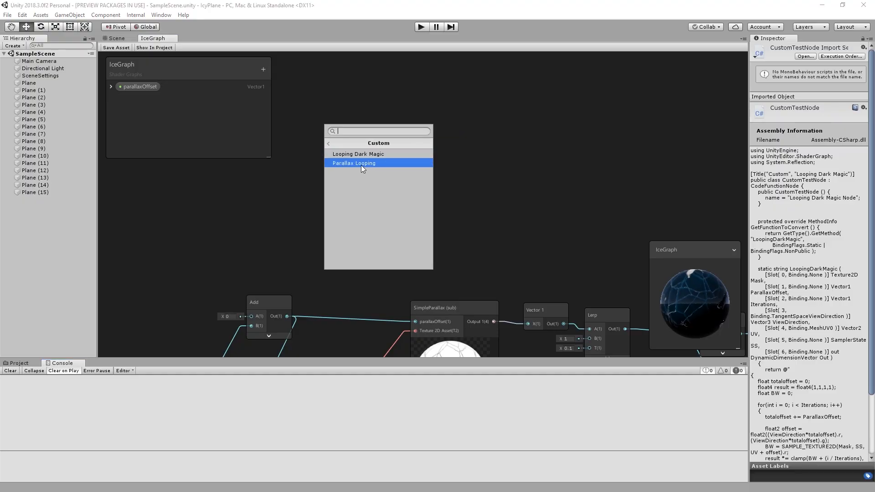
left_click(354, 163)
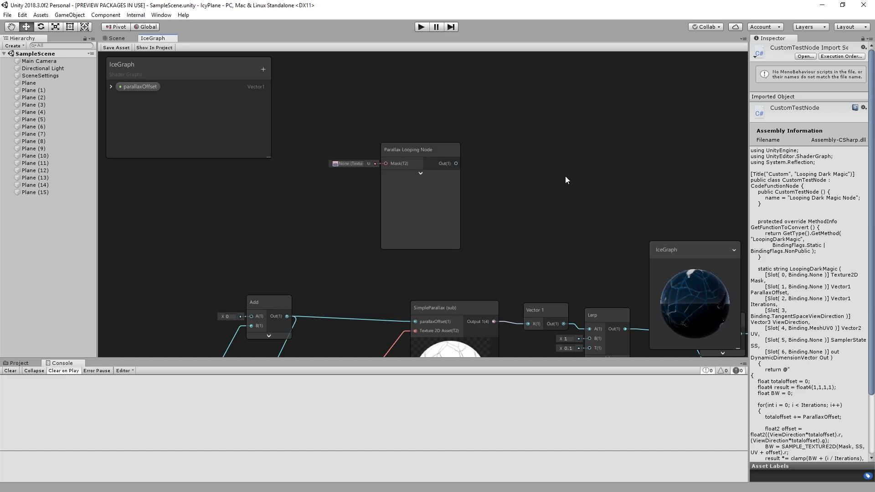
left_click_drag(410, 149, 449, 140)
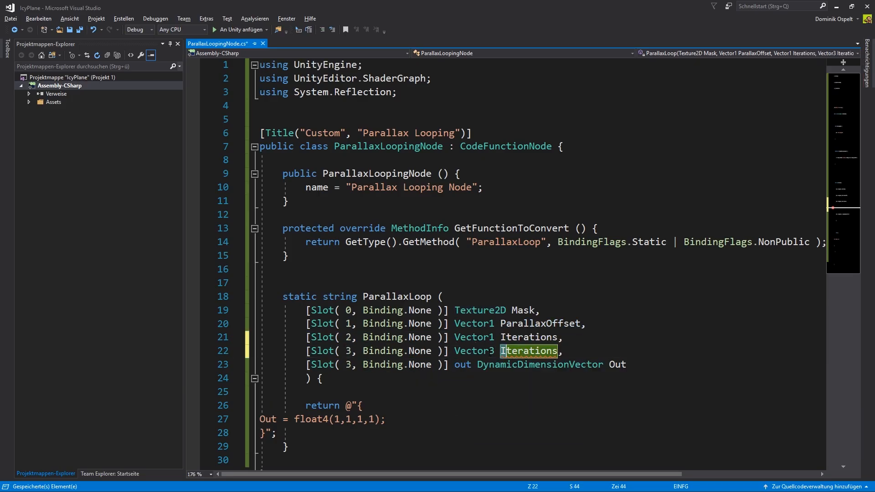
Step: Add ParallaxOffset, Iterations, and TangentSpaceViewDirection Vector3 slots to ParallaxLoop
type("Tangen")
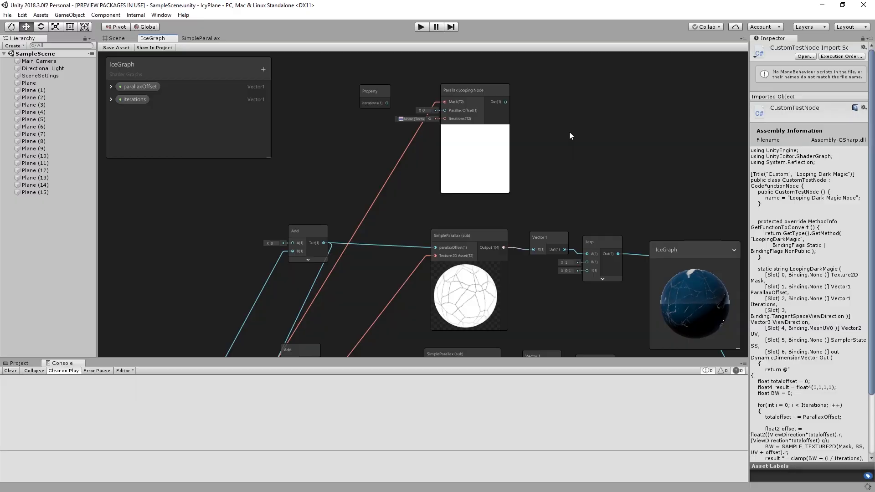
mouse_move(525, 112)
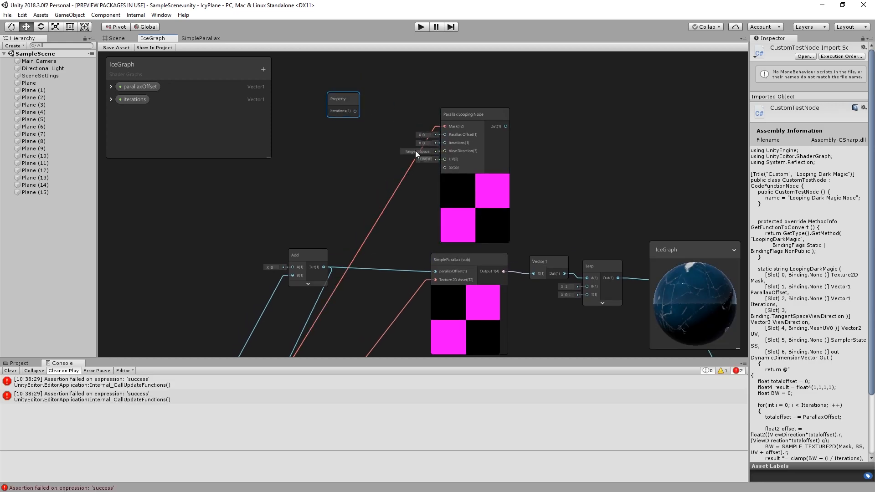
Step: Open the IceGraph context menu after the node refreshes with its new input ports
right_click(416, 154)
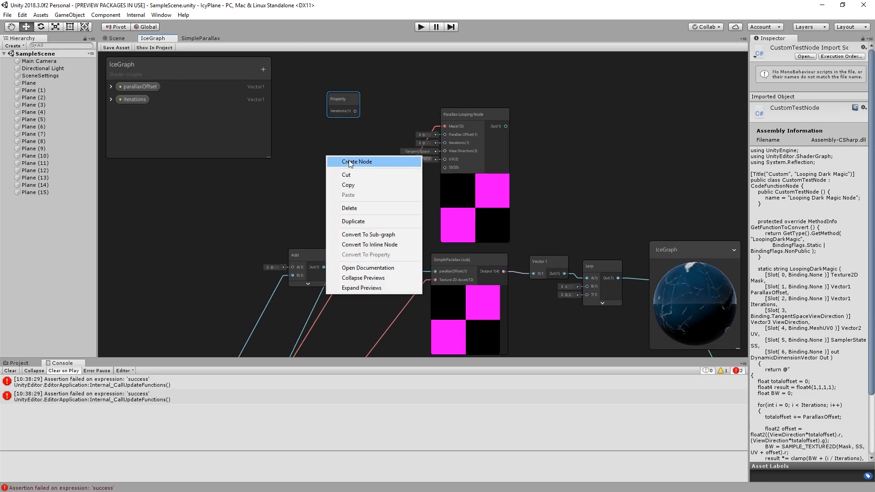
Step: Choose Create Node in the graph before returning to ParallaxLoopingNode.cs
left_click(356, 161)
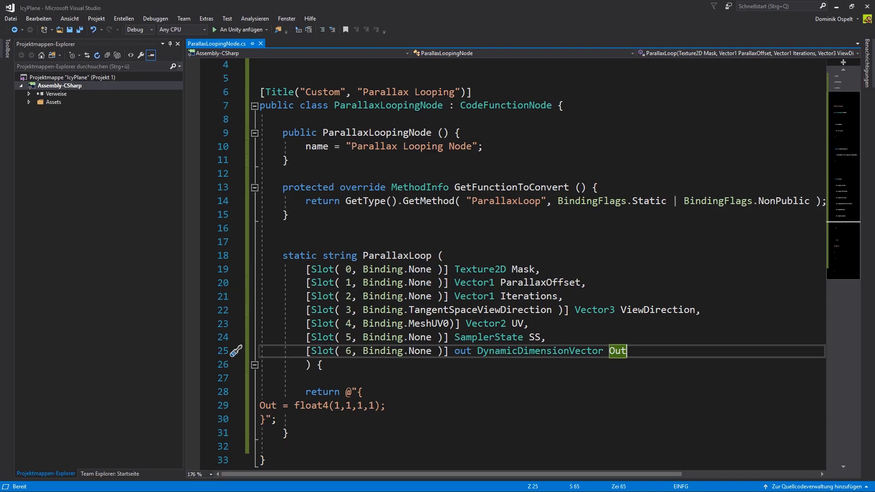
Step: Write float4 result, float BW = 0, totaloffset, an Iterations for-loop, and Out = result
scroll("down", 3)
type("f")
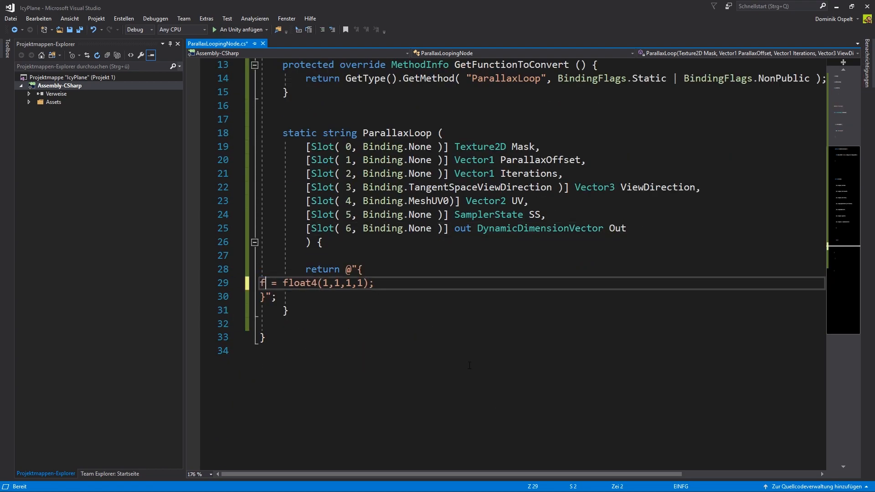
type("loat4")
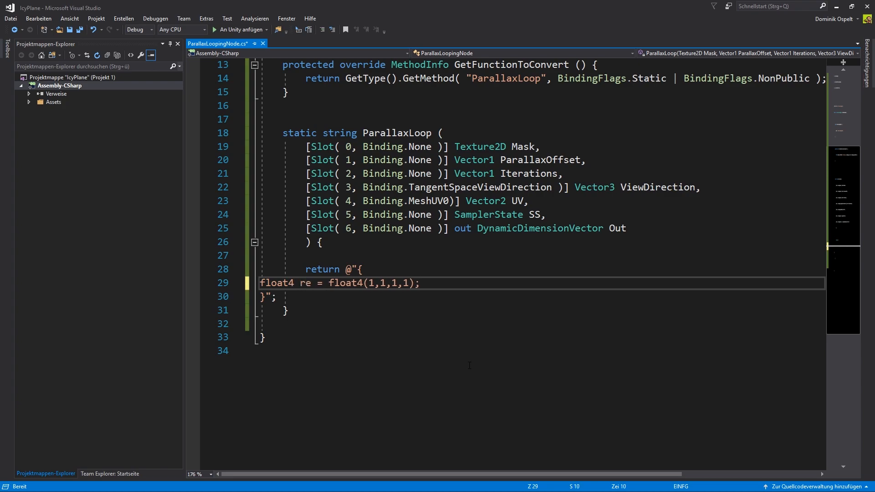
type("result")
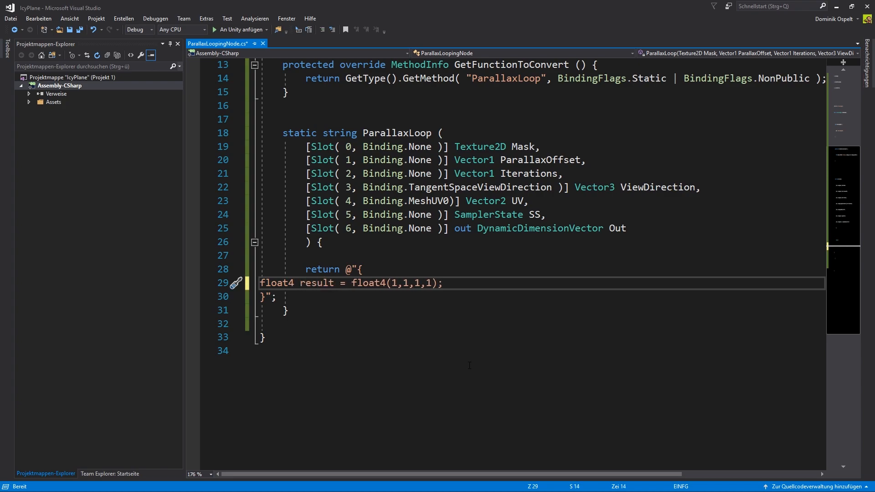
left_click(442, 283)
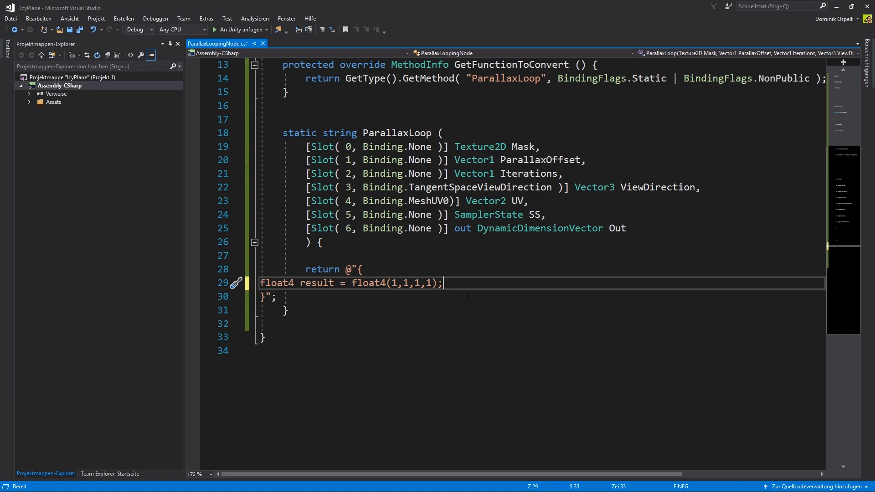
type("float BW = 0;")
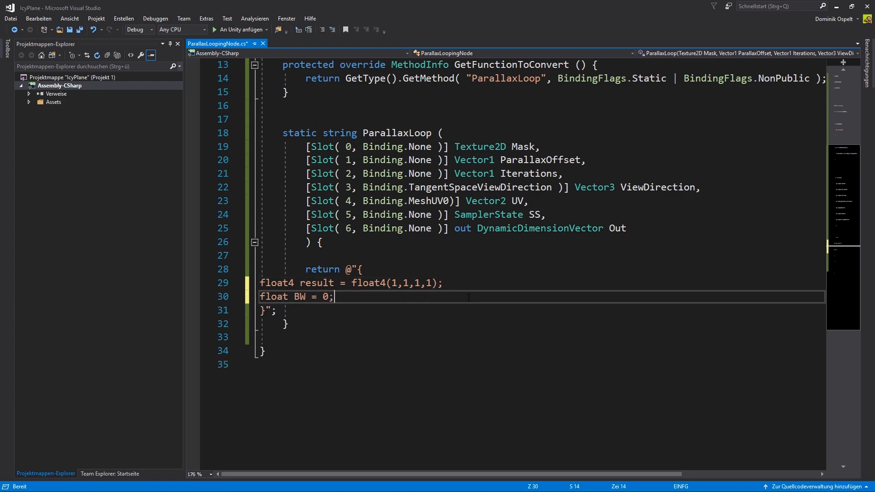
type("float totaloffset = 0;")
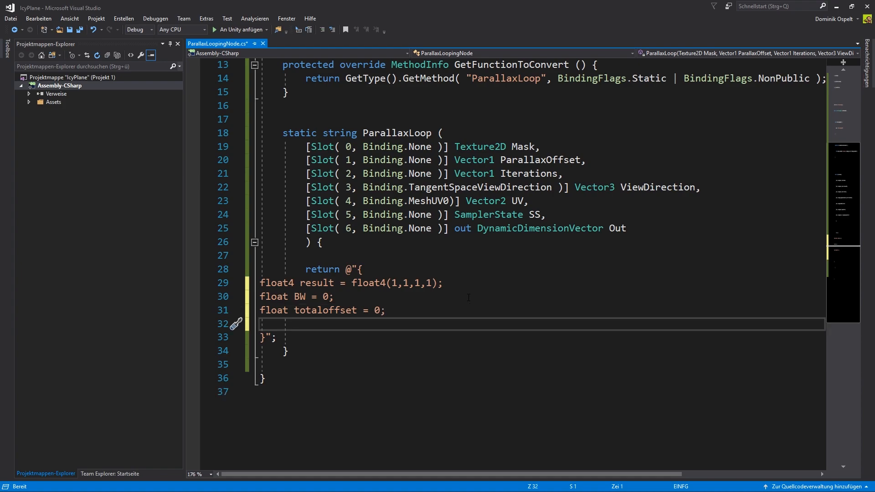
type("for(int i = 0; i<)")
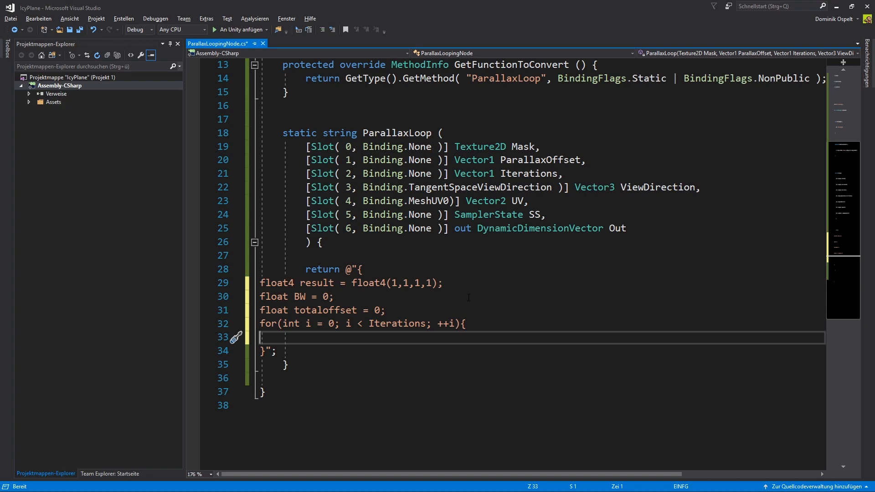
type("Out = result;")
type("}")
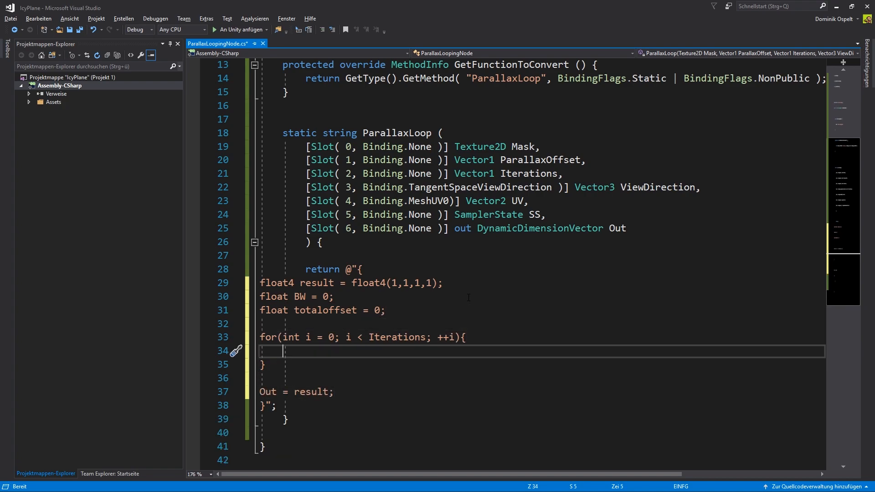
Step: Add 'totaloffset += ParallaxOffset;' in the loop and start the view-direction offset line
type("totaloffset")
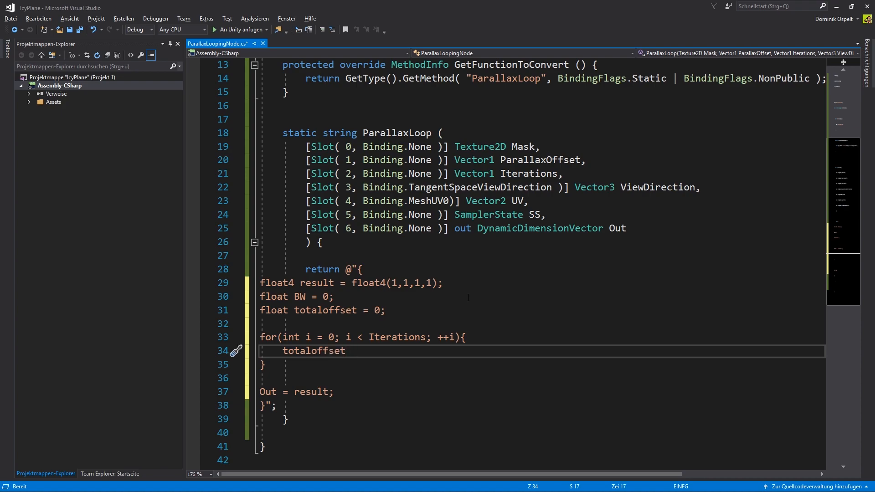
type("+= parallaxoffset")
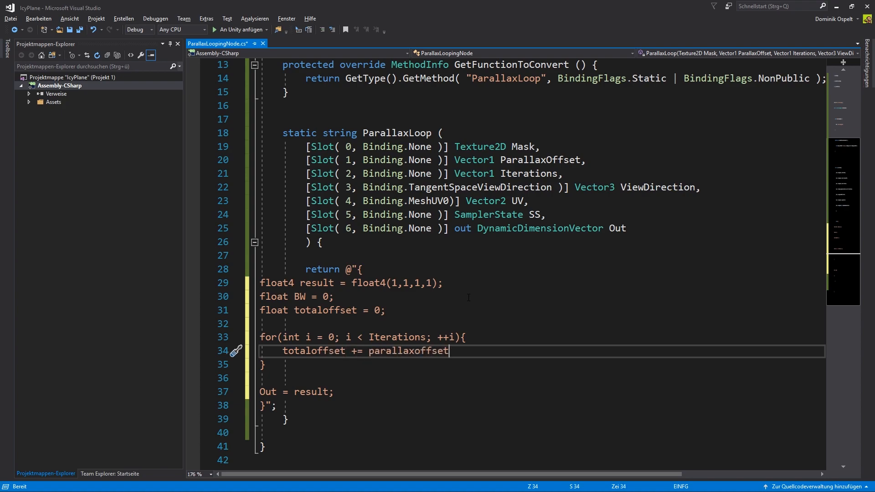
type("ParallaxOffset;")
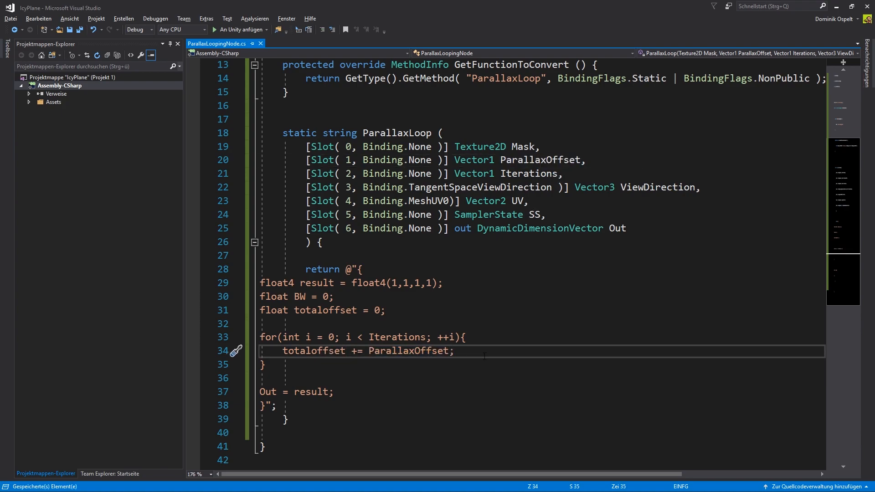
left_click(456, 350)
type("float2 offset = float2((")
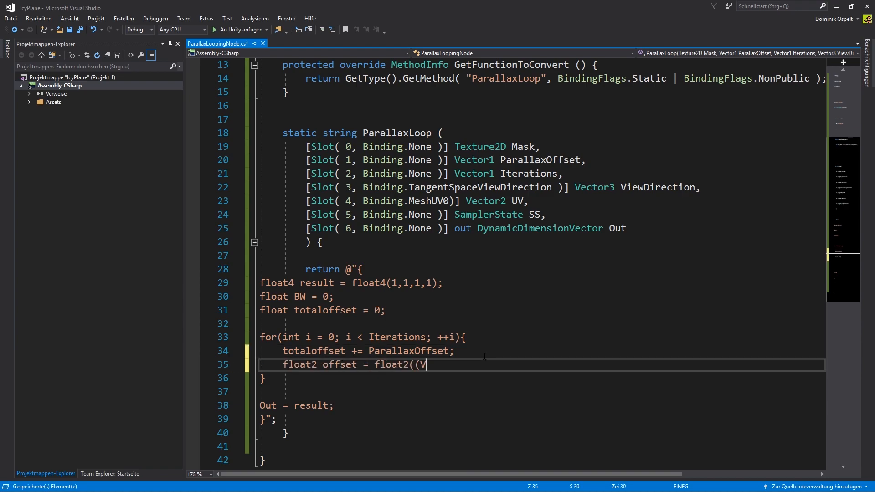
type("ViewDirection.r * totaloffset, ViewDirection.g * totaloffset);")
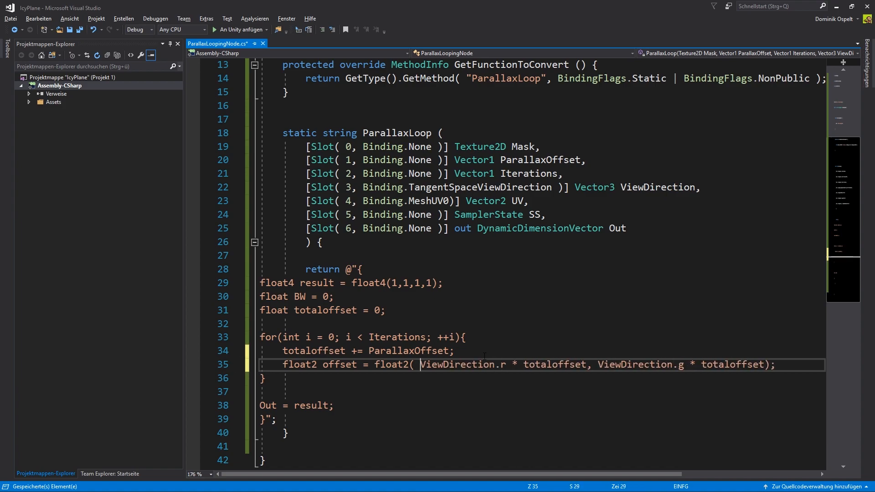
Step: Sample Mask into BW and multiply result by clamp(BW + (i / Iterations), 0, 1)
type("BW =")
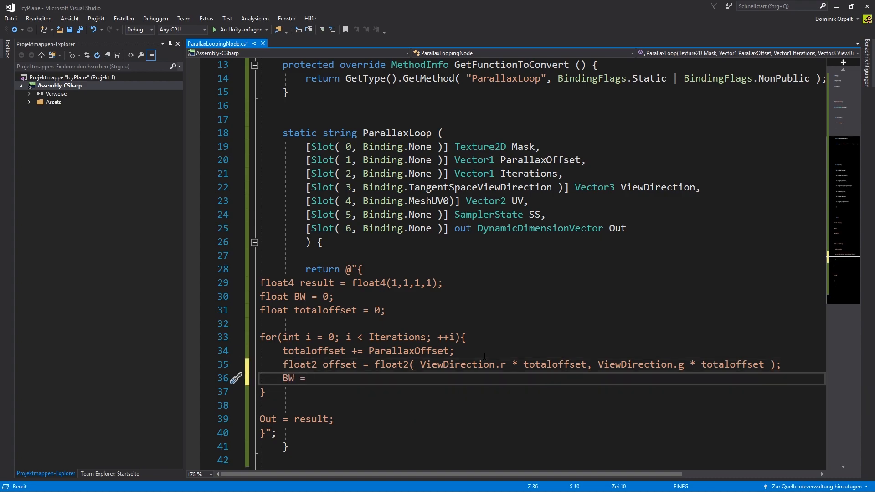
type("SAMPLE_TEXTURE_")
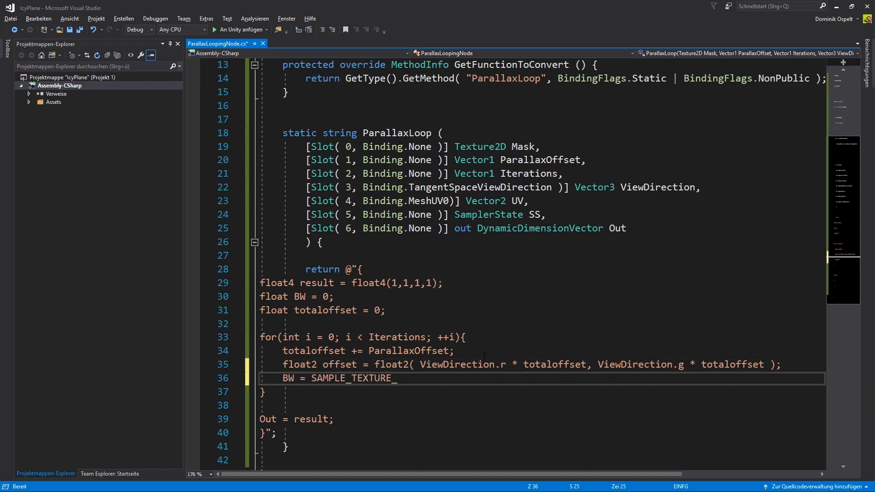
type("2D( Mask, SS, UV + offset).r;")
type("result +")
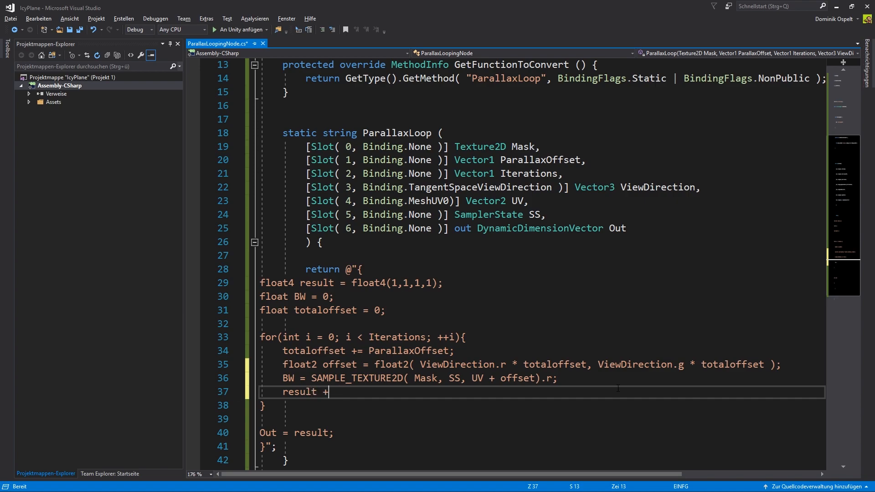
type("= clamp()")
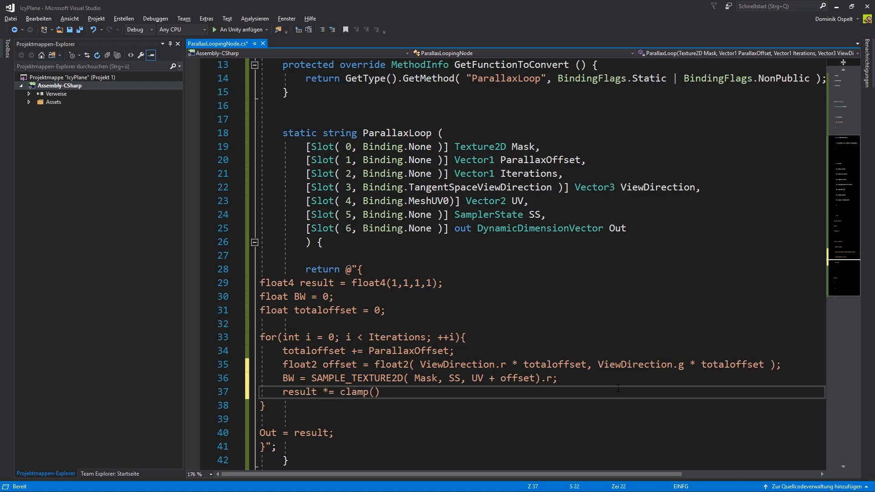
type("BW + (")
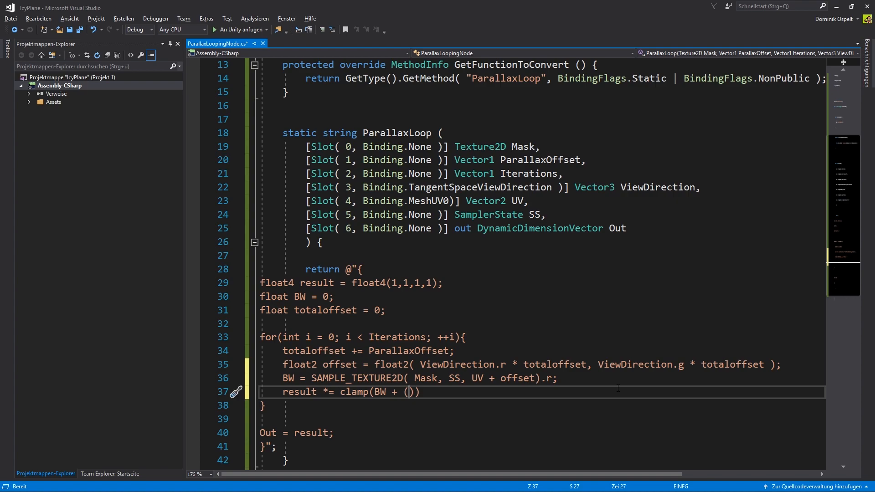
type("i / Iterations)")
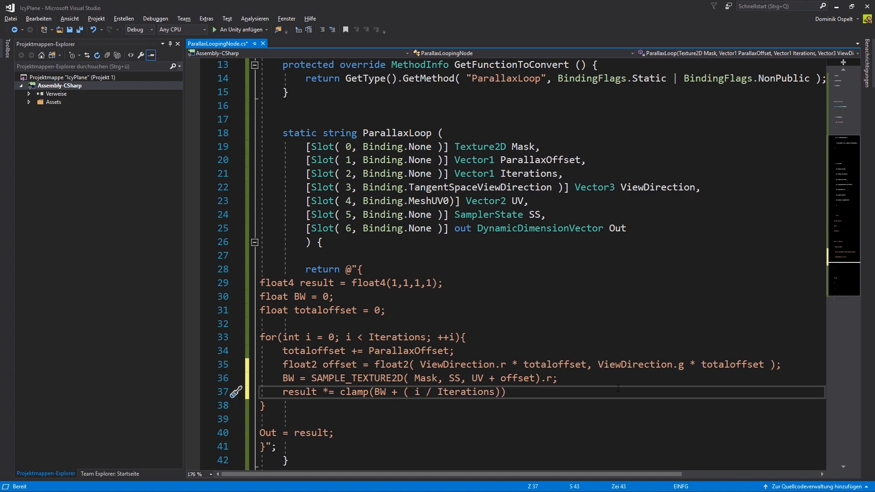
type(", 0, 1);")
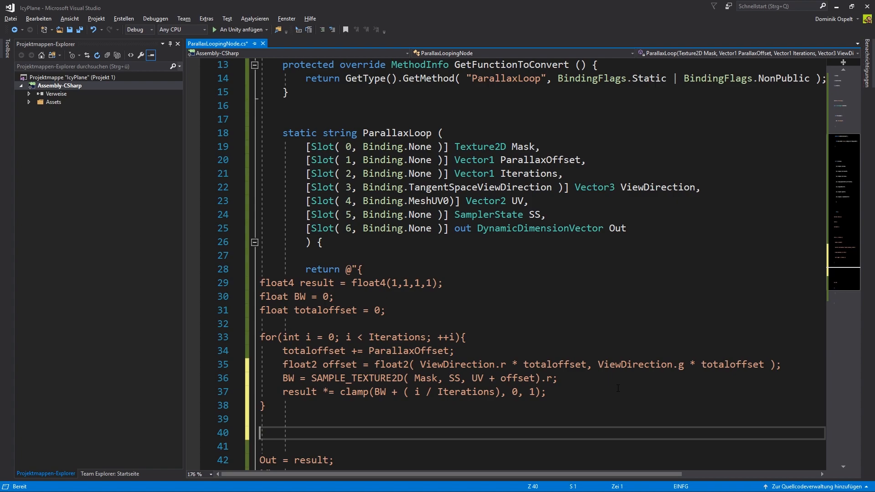
Step: Add 'result.a = 1;' below the loop
type("result.a =")
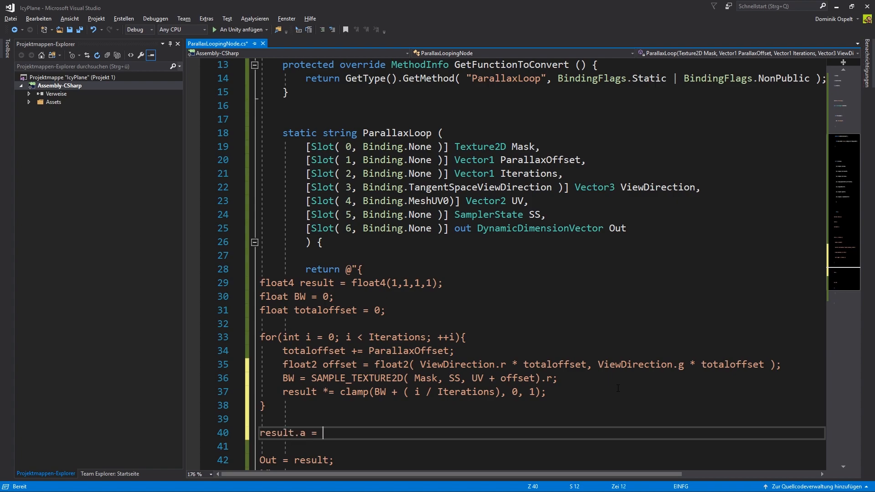
type("1;")
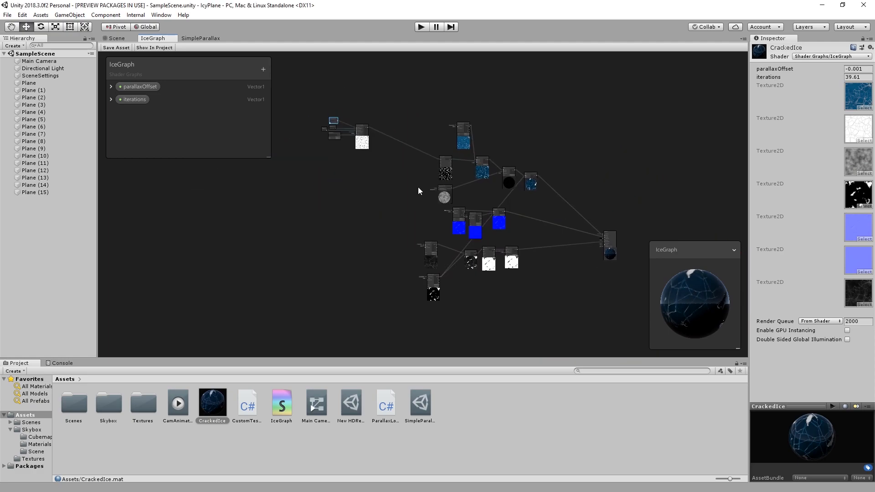
Step: Search 'view' and insert a View Direction node into the IceGraph
type("view")
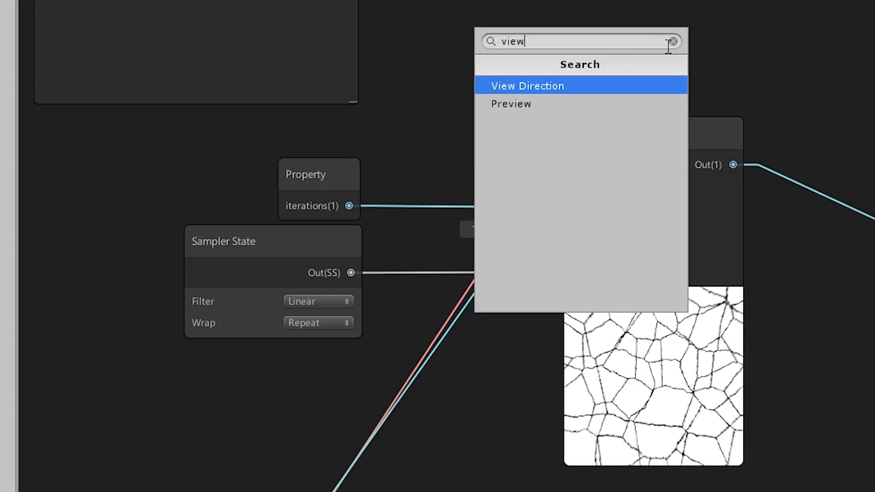
left_click(526, 85)
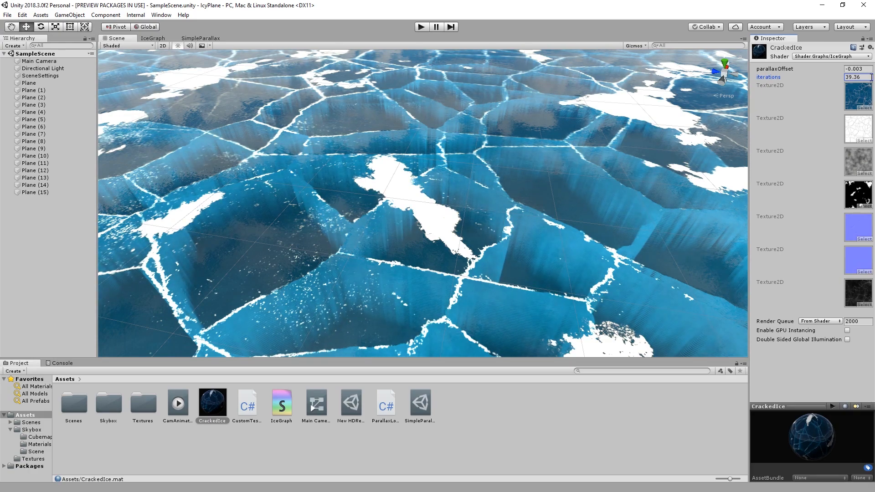
Step: Enter 10 in the CrackedIce material's iterations field
type("10")
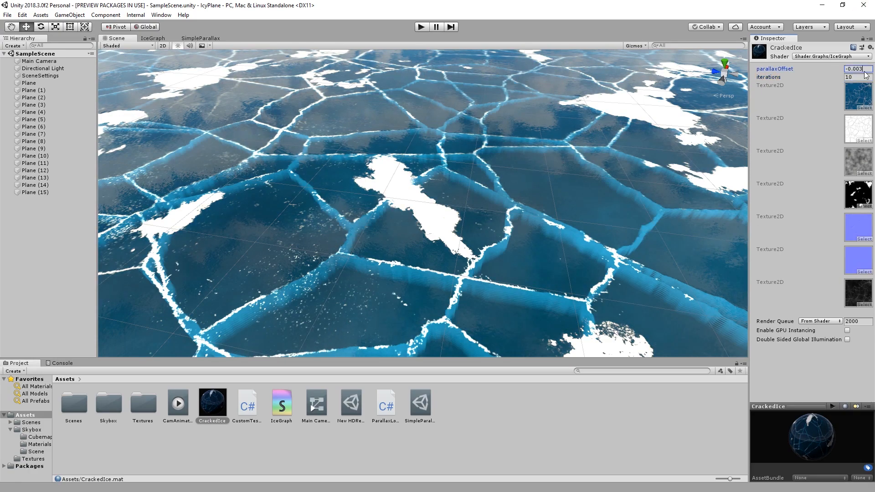